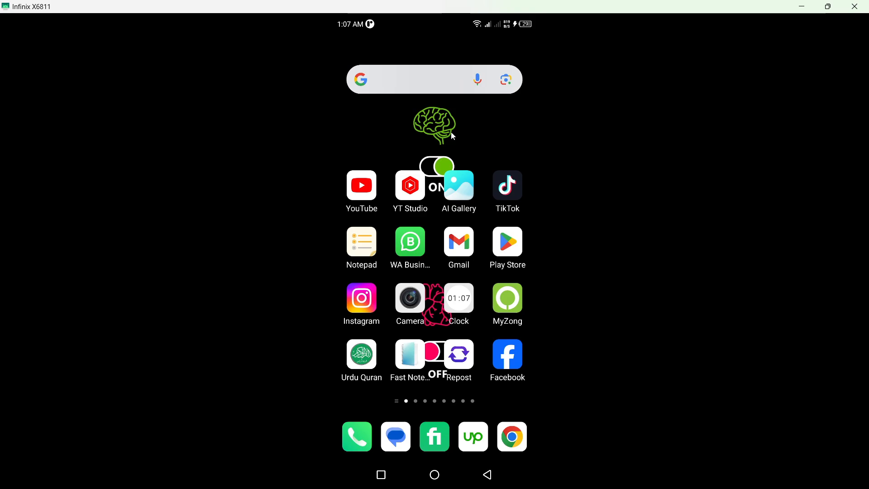
{"action": "mouse_move", "coordinate": [362, 296]}
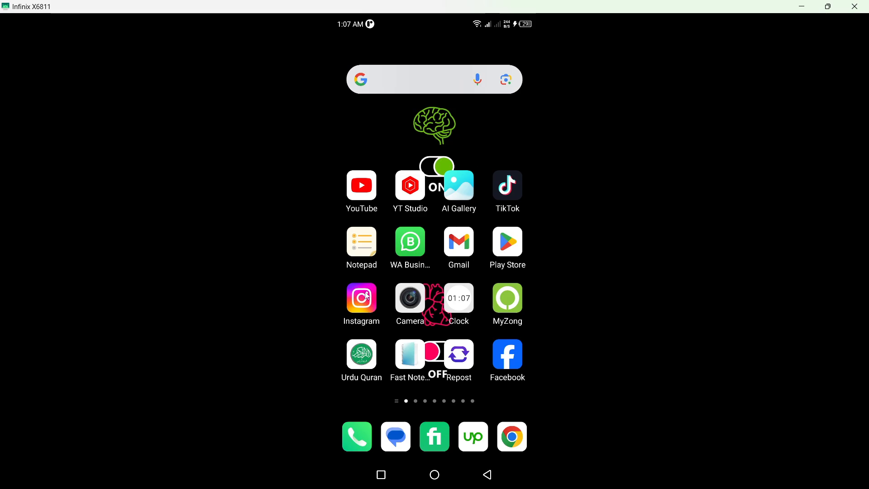
Step: Search the Play Store by entering 'insta' in its search box
{"action": "left_click", "coordinate": [361, 297]}
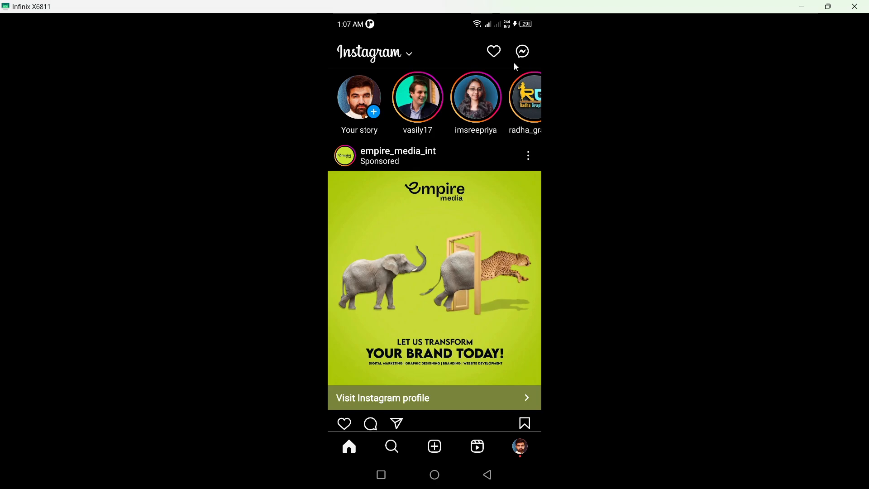
{"action": "left_click", "coordinate": [521, 51]}
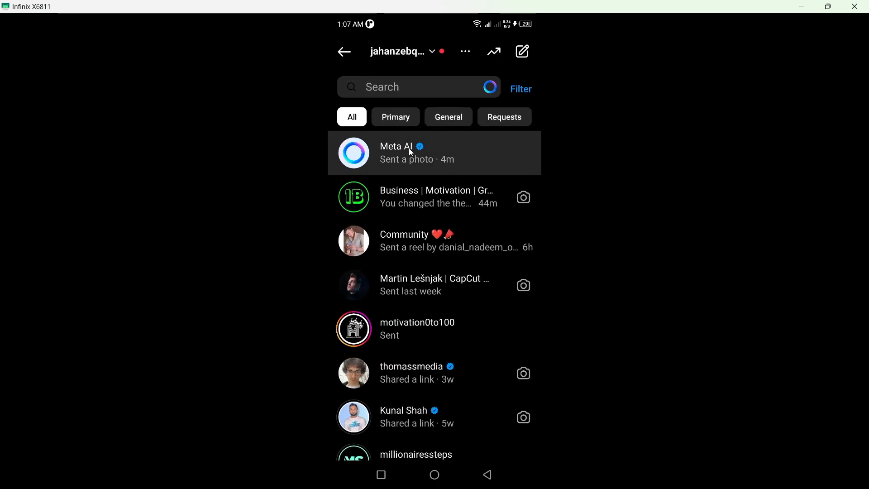
{"action": "mouse_move", "coordinate": [490, 88]}
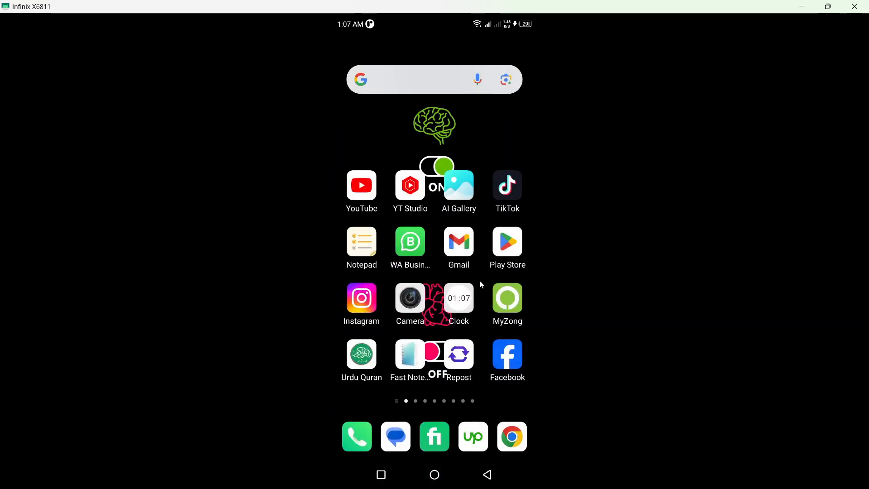
{"action": "left_click", "coordinate": [506, 246]}
{"action": "type", "text": "i"}
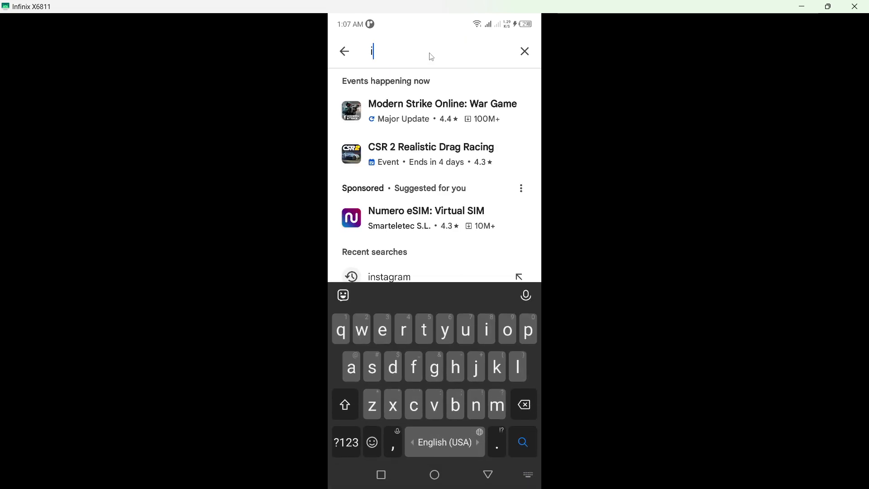
{"action": "type", "text": "nsta"}
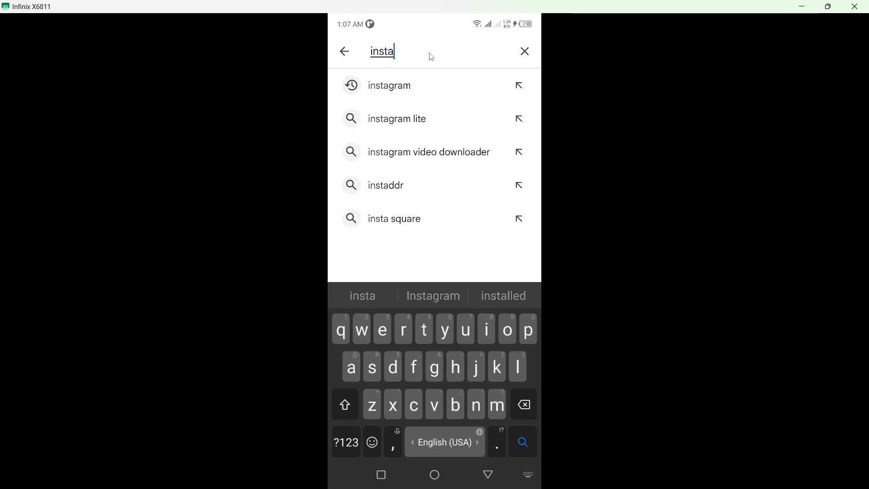
Step: Reach Instagram's Play Store listing from the suggestion, then return to the home screen
{"action": "left_click", "coordinate": [390, 85]}
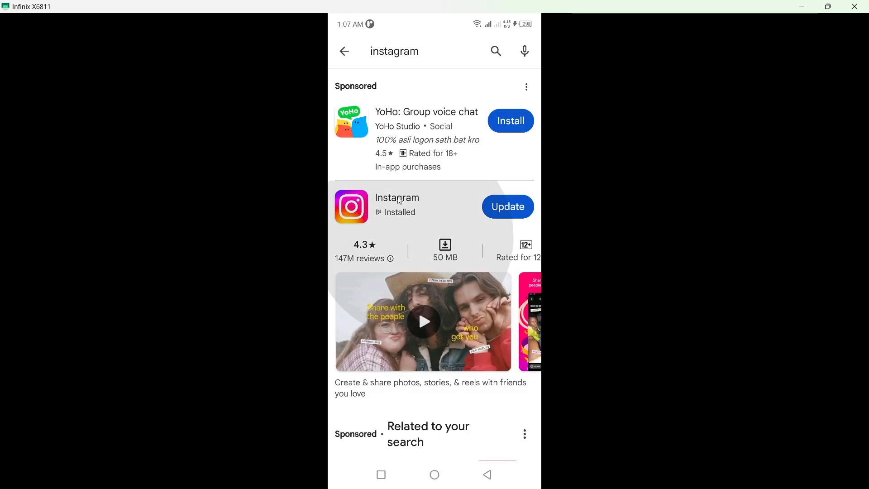
{"action": "left_click", "coordinate": [396, 198]}
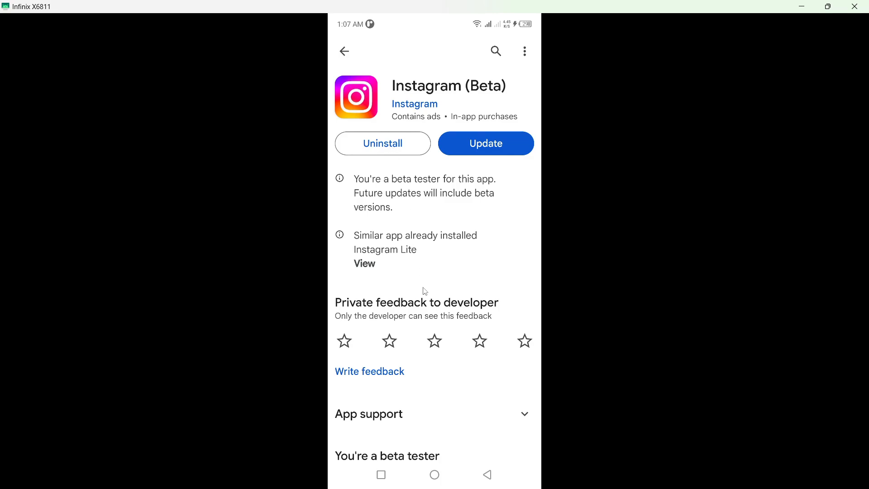
{"action": "left_click", "coordinate": [433, 475]}
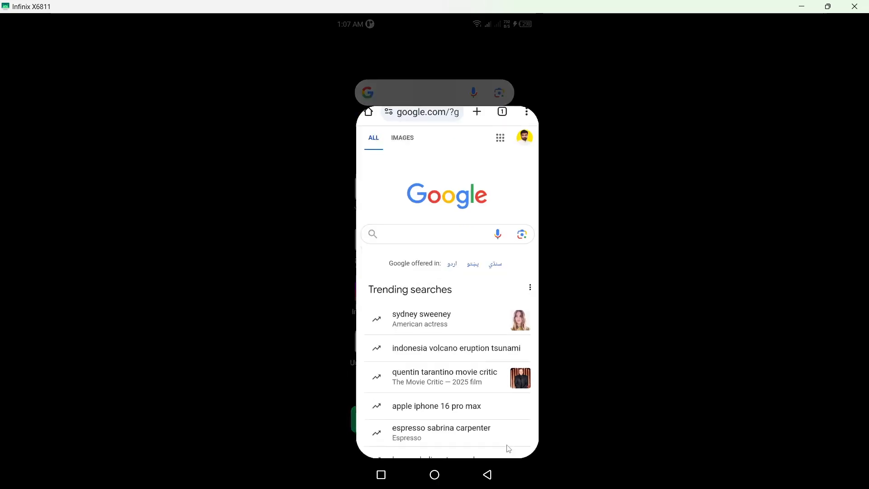
Step: Search Google in Chrome for 'instagram old version', scroll the results, then return home
{"action": "type", "text": "instagram old v"}
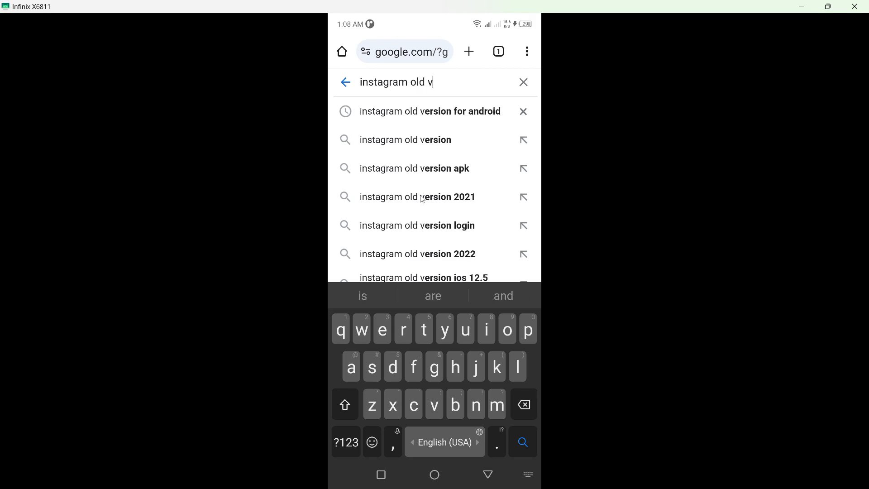
{"action": "type", "text": "ersion"}
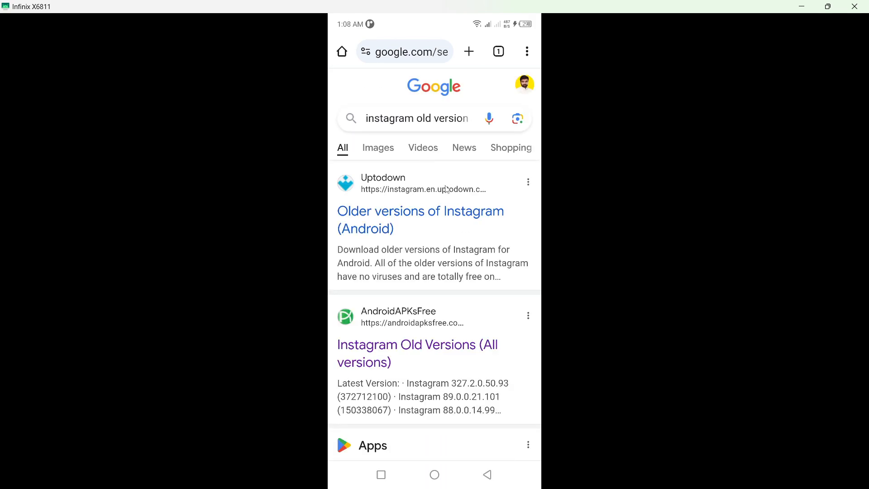
{"action": "scroll", "scroll_direction": "down", "scroll_amount": 3}
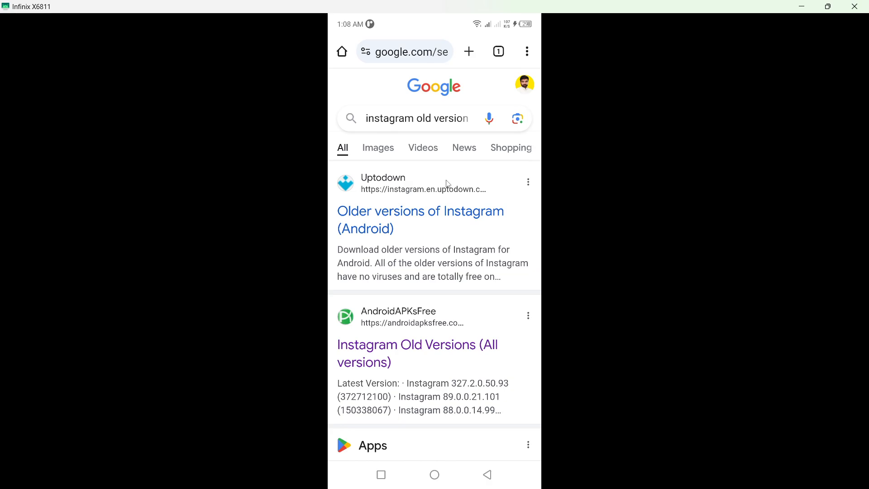
{"action": "mouse_move", "coordinate": [434, 476]}
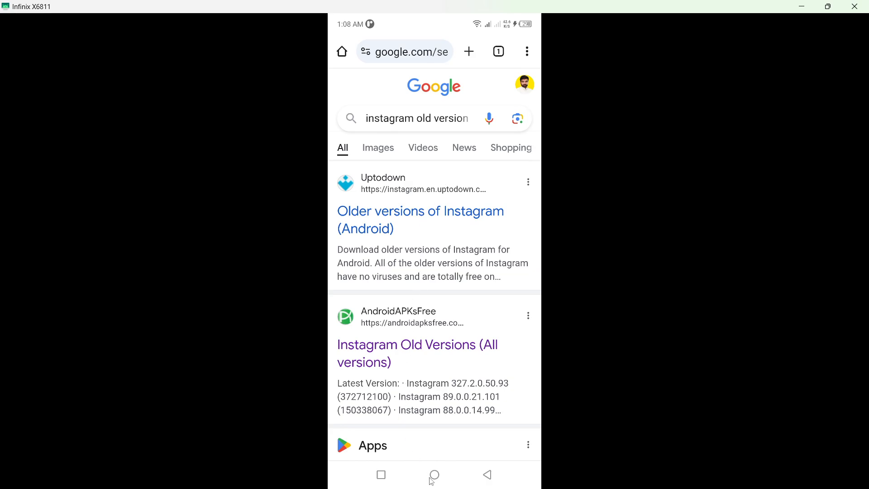
{"action": "left_click", "coordinate": [433, 474]}
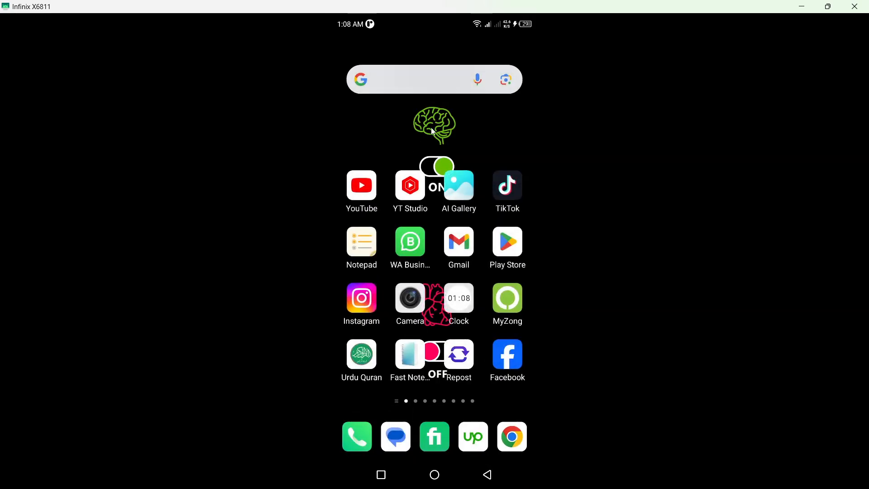